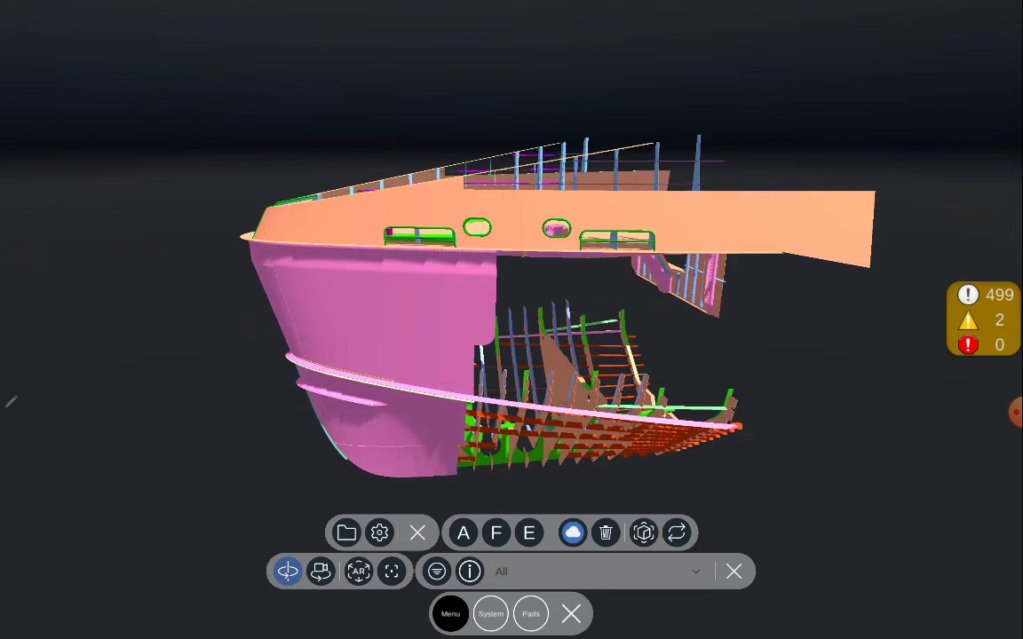
# - Filter the bow block by Part Side and hide the Port group to expose the internal framing
pyautogui.click(436, 571)
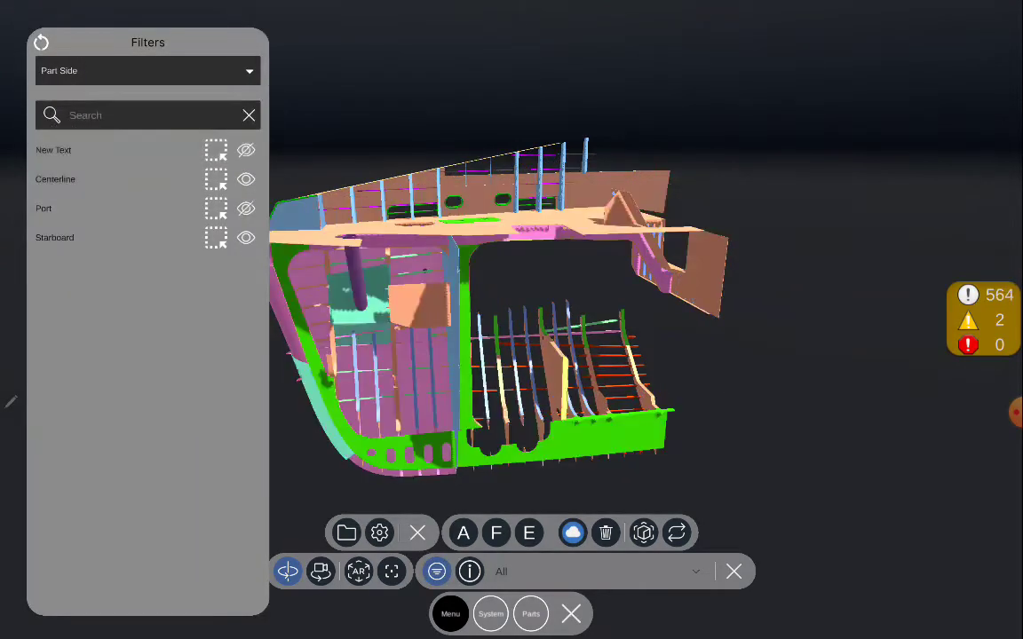
pyautogui.click(71, 208)
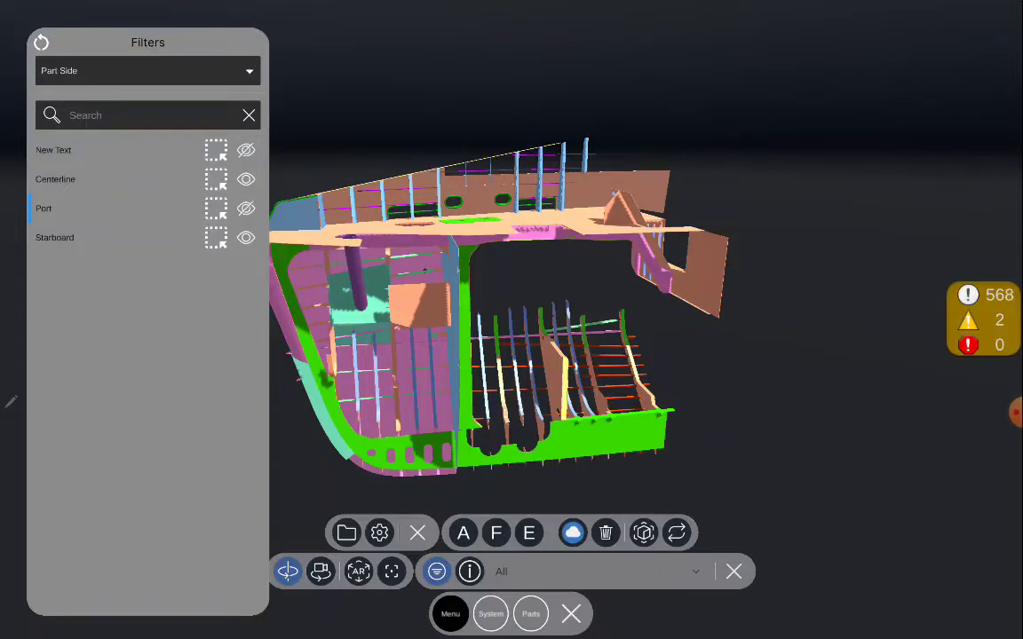